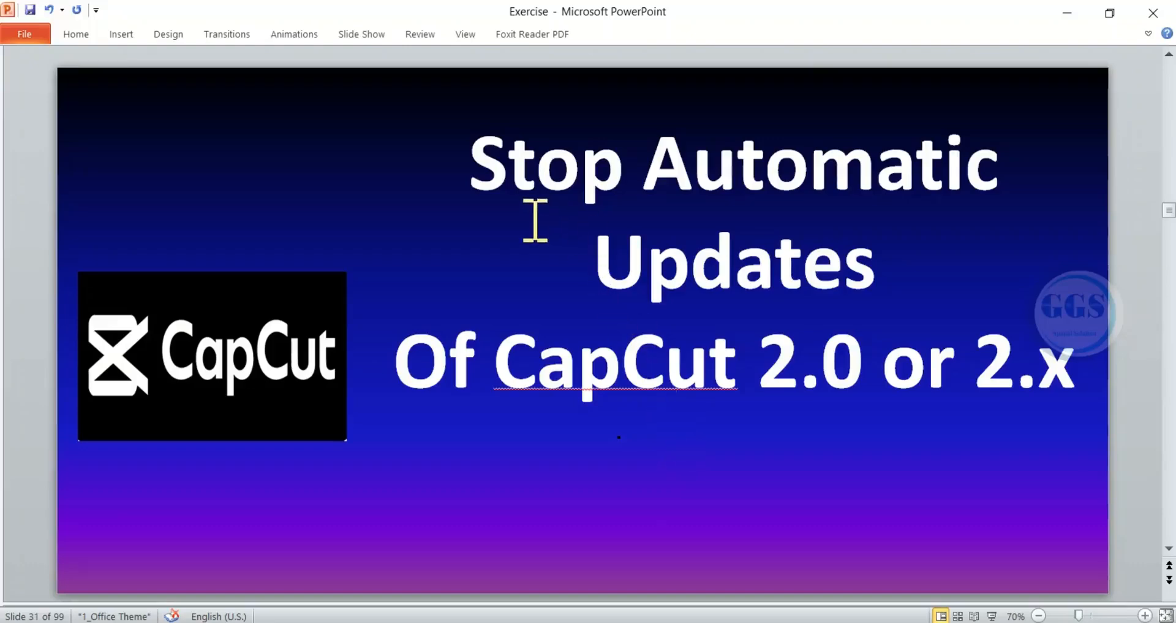
pyautogui.moveTo(773, 251)
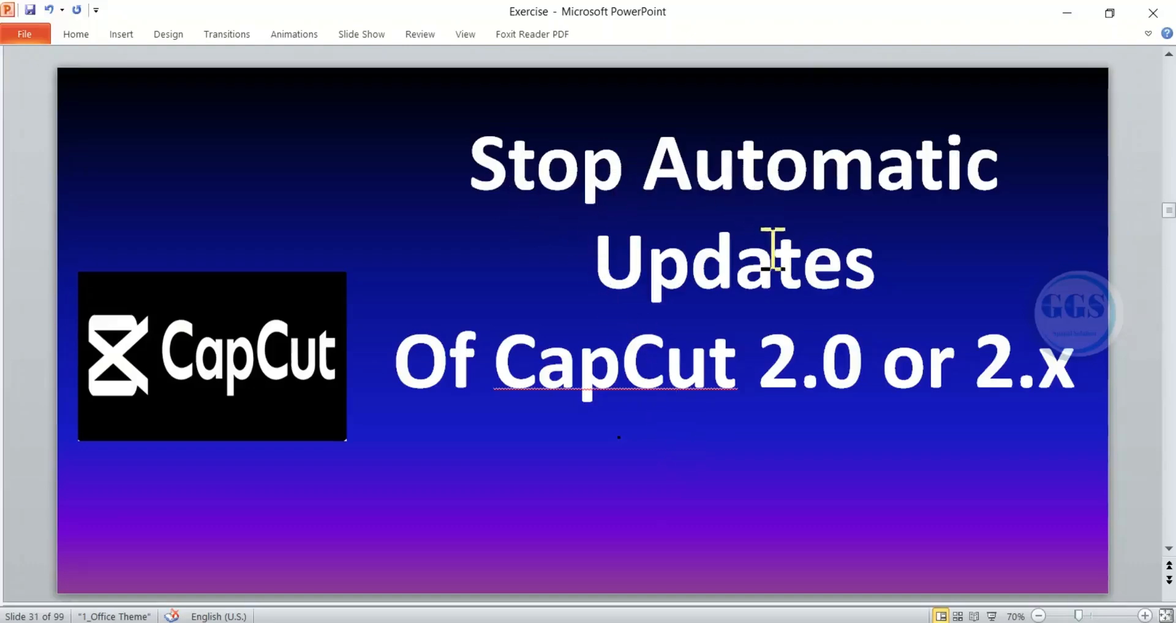
pyautogui.moveTo(825, 375)
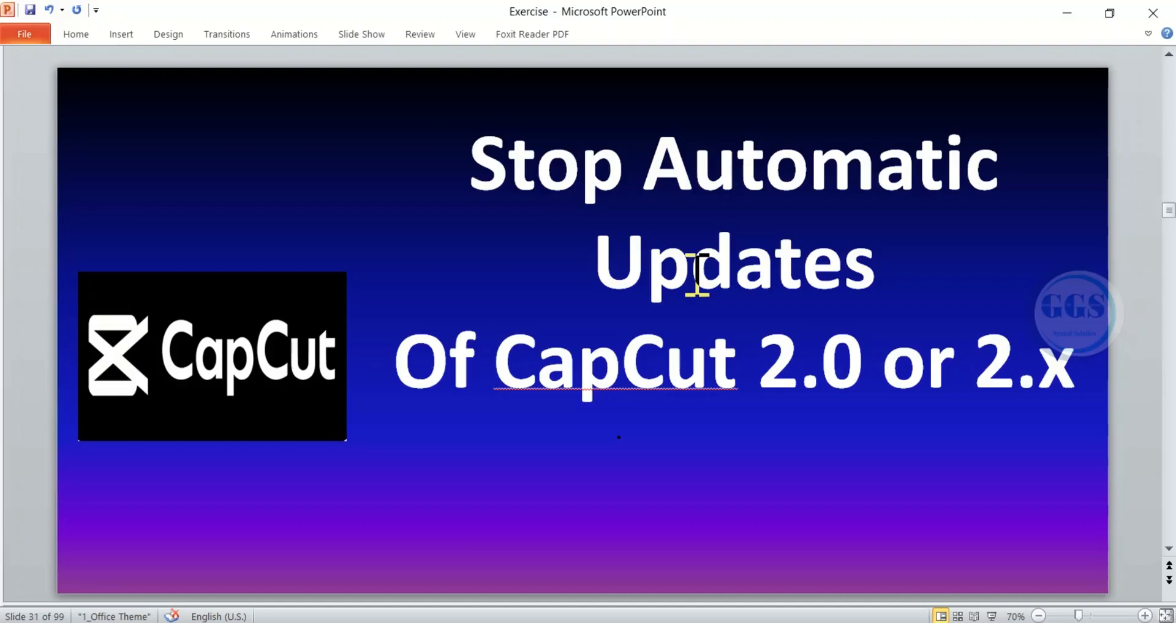
pyautogui.moveTo(635, 244)
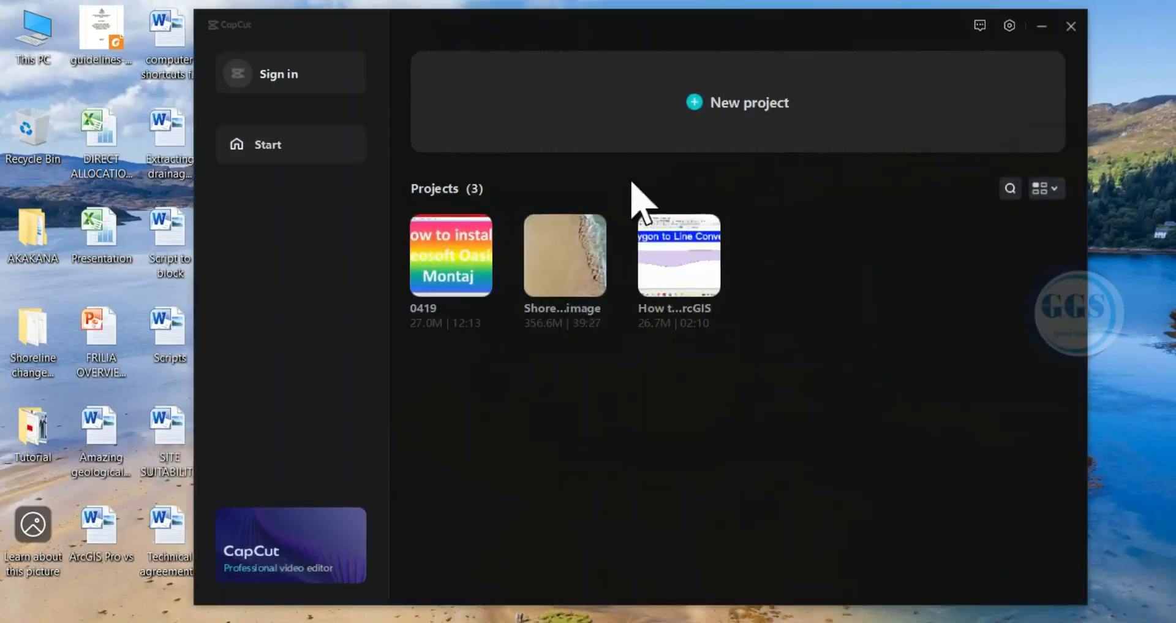
pyautogui.moveTo(516, 164)
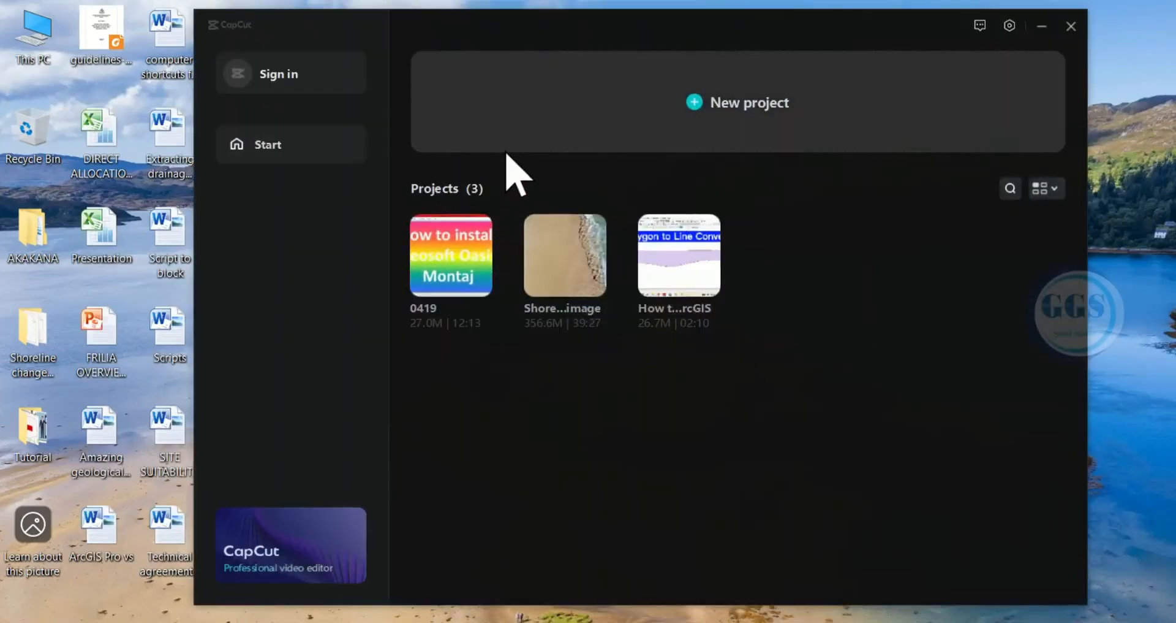
pyautogui.moveTo(772, 157)
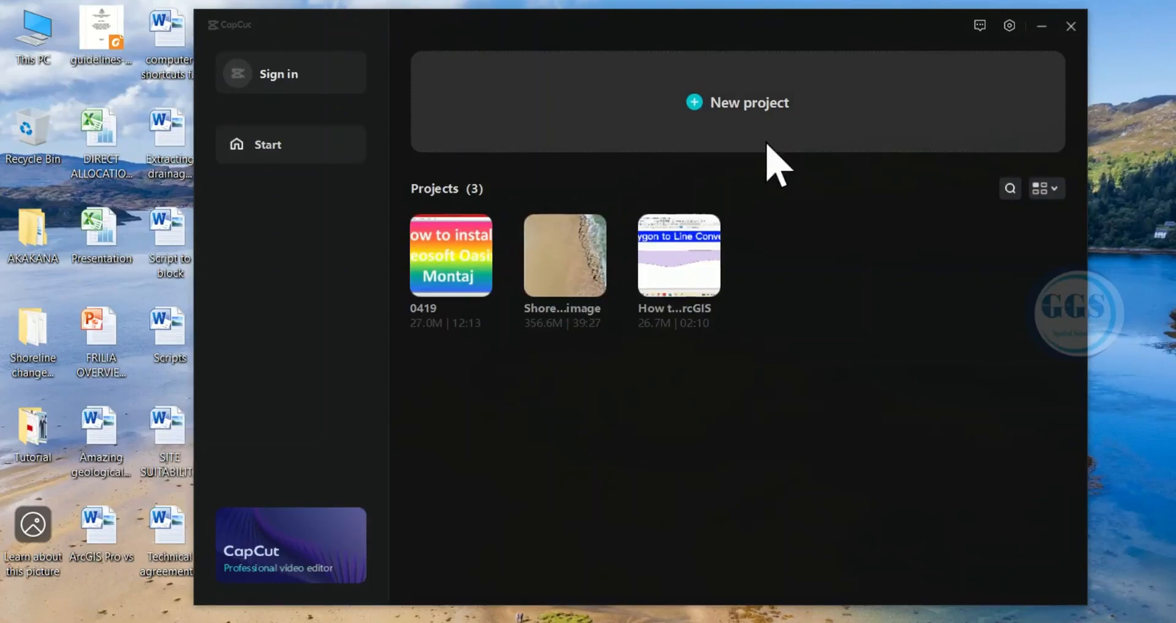
pyautogui.moveTo(1010, 26)
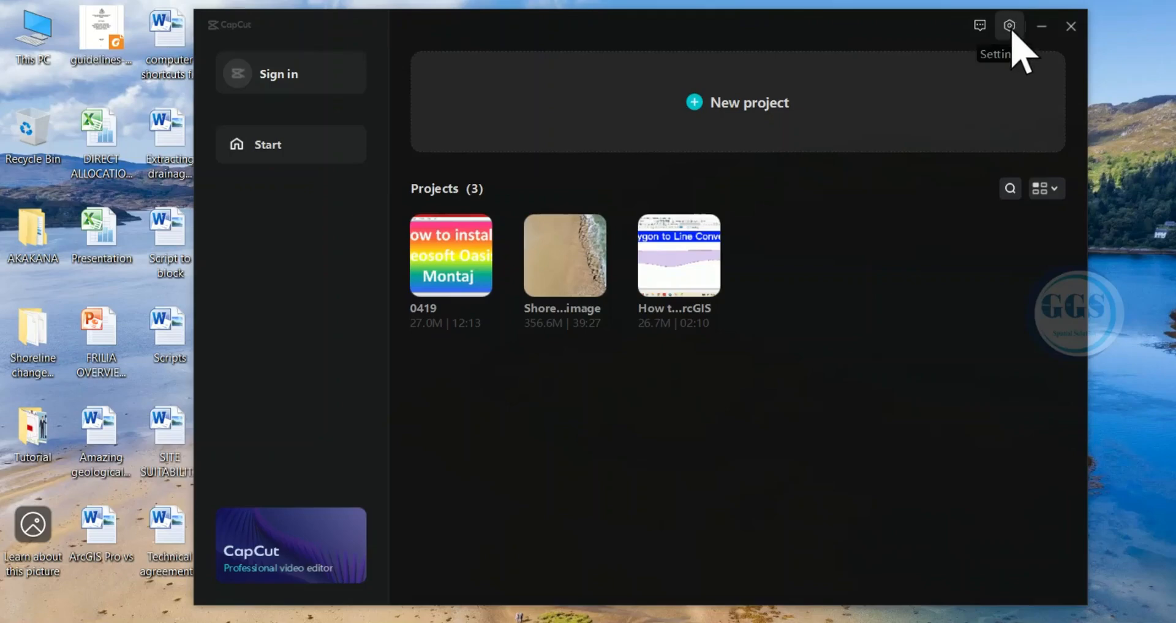
# Open CapCut's settings from the app options menu, then close them without saving.
pyautogui.click(1009, 25)
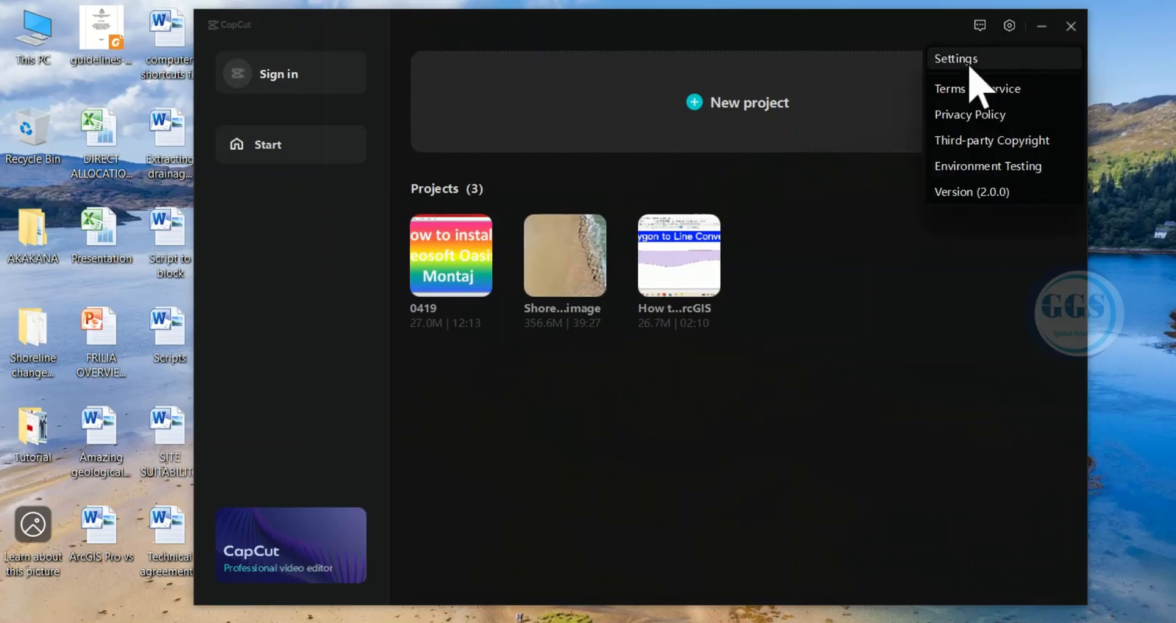
pyautogui.moveTo(968, 83)
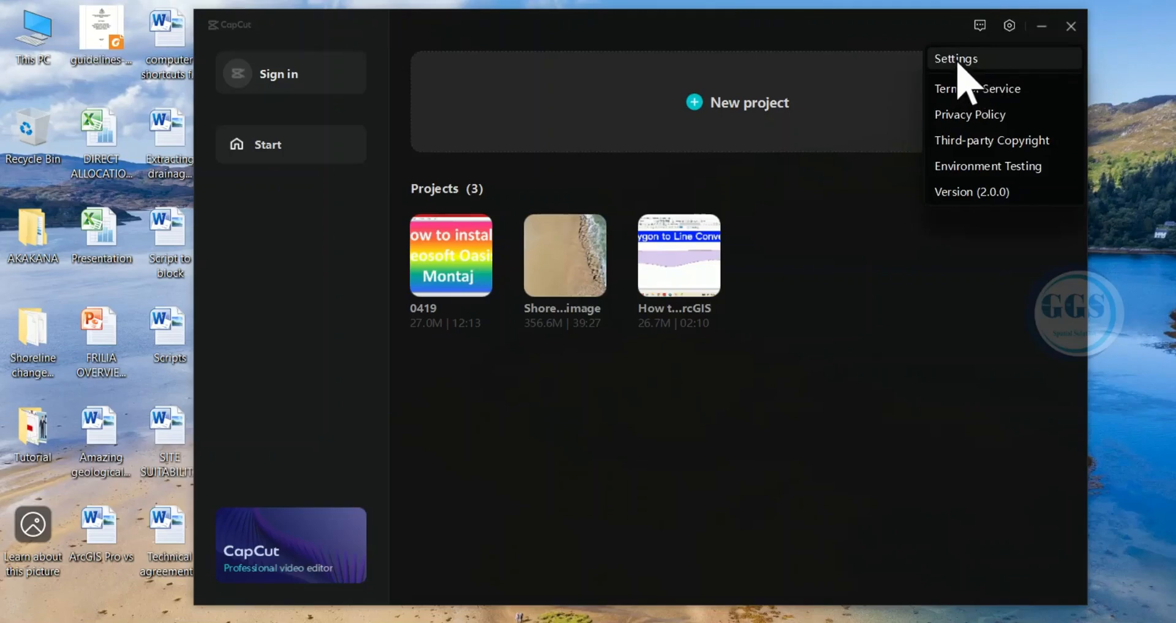
pyautogui.click(956, 58)
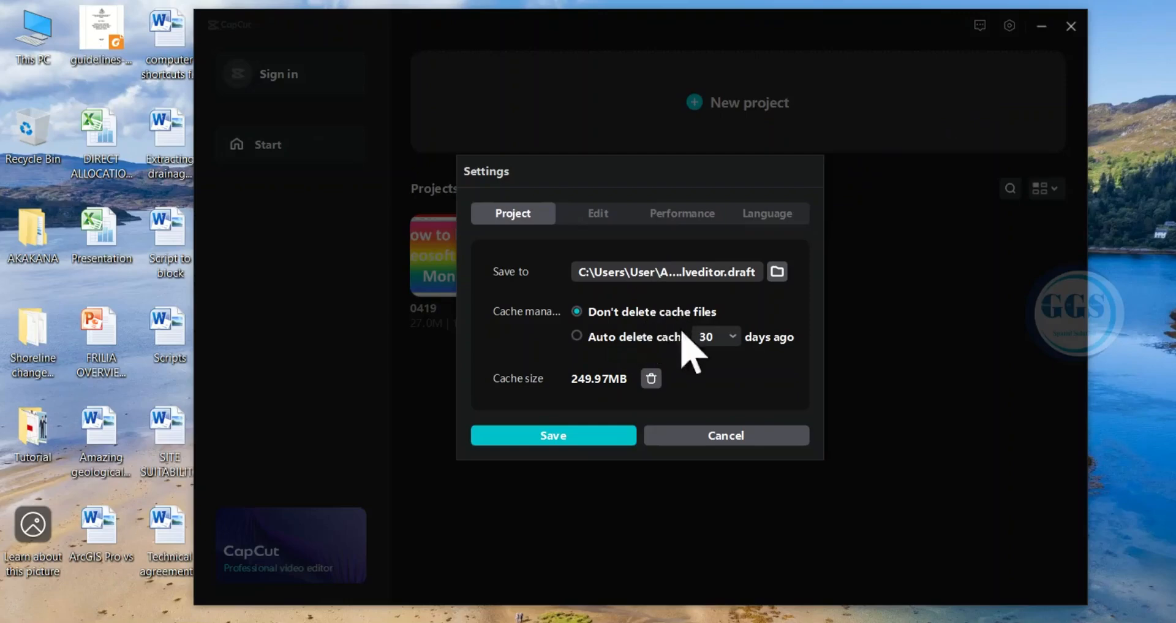
pyautogui.moveTo(772, 240)
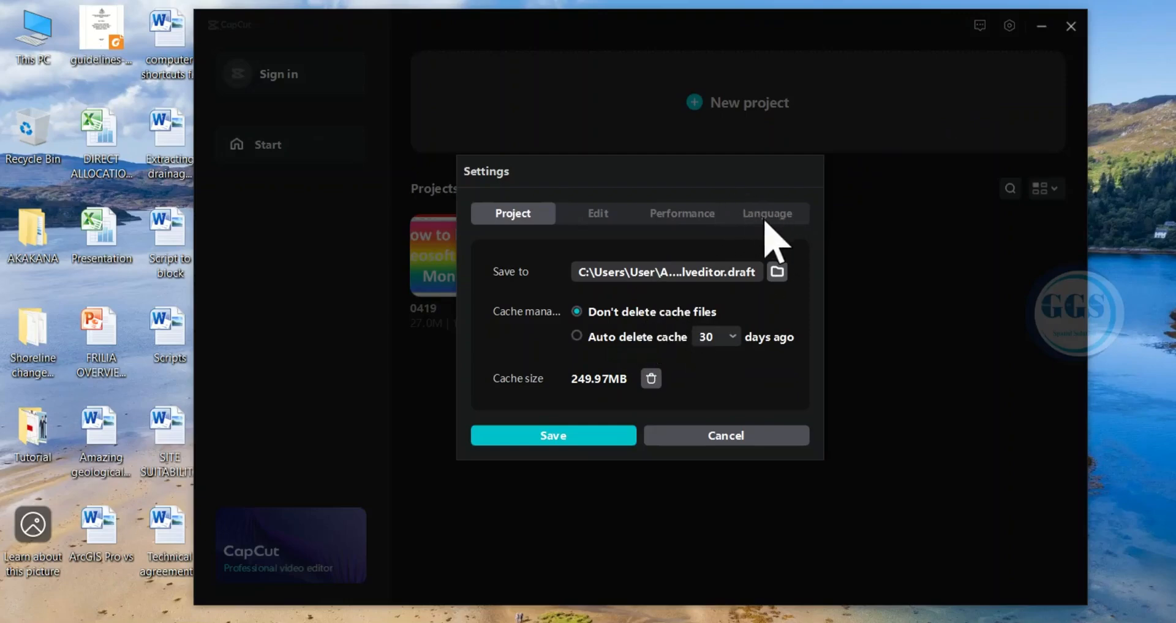
pyautogui.moveTo(765, 240)
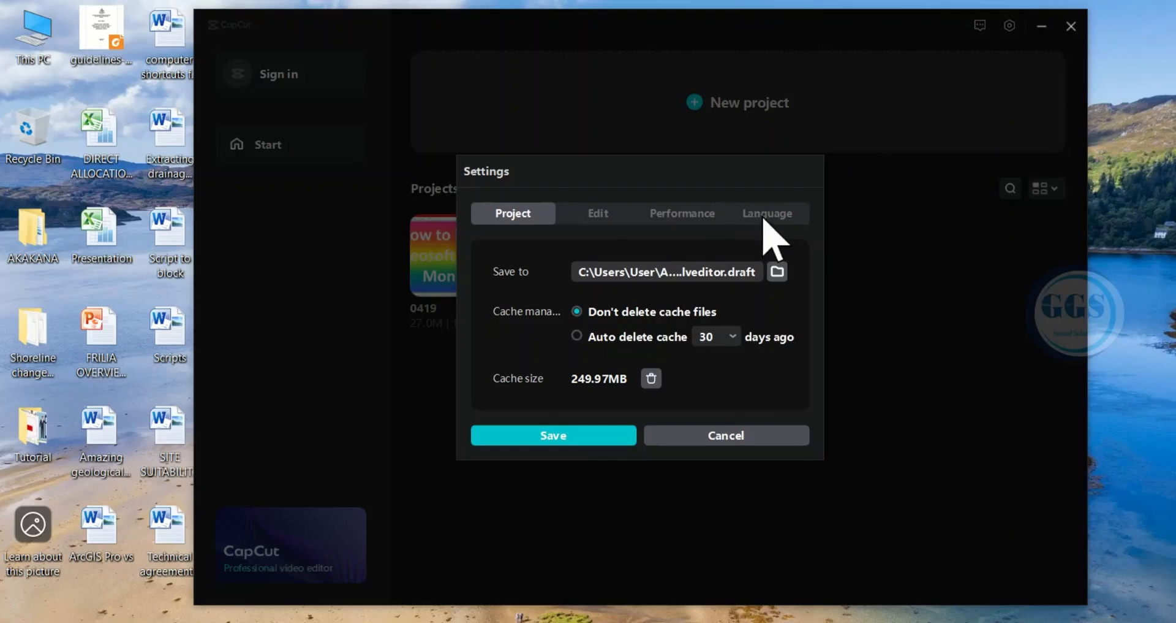
pyautogui.moveTo(738, 240)
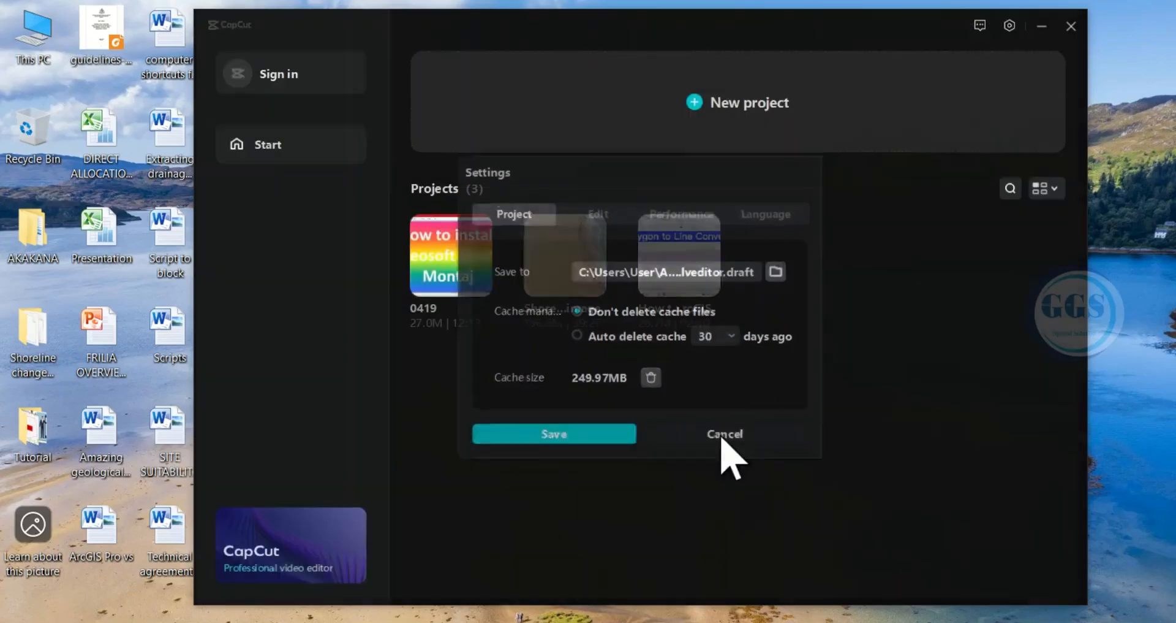
pyautogui.click(724, 434)
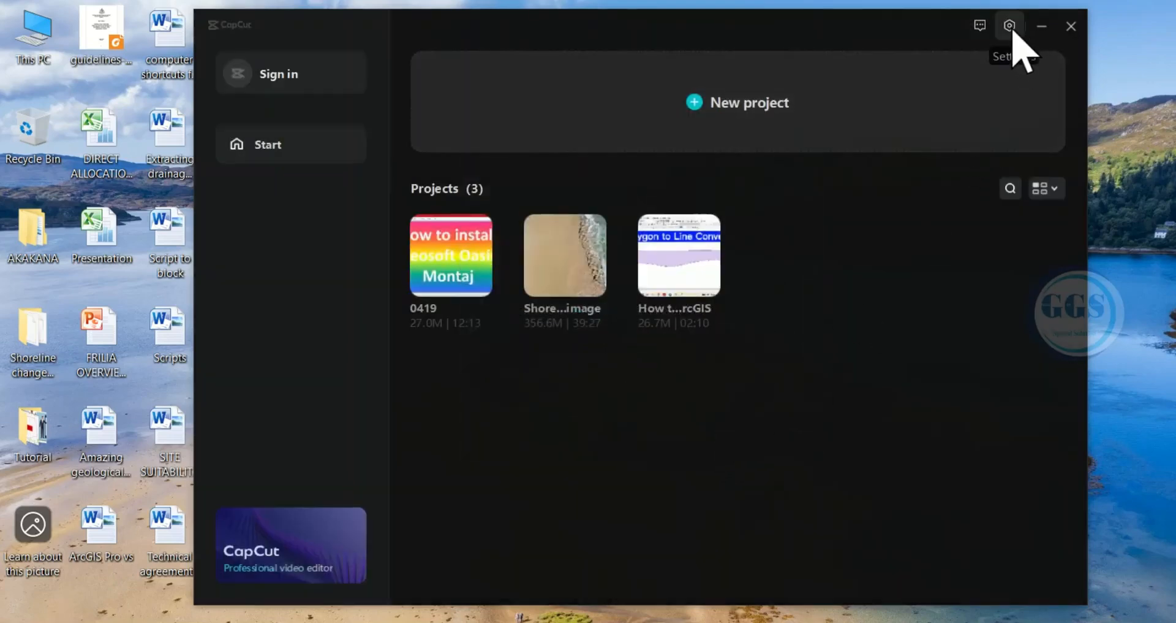
# Show version 2.0.0 details and untick 'Try beta test version to enjoy the new features'.
pyautogui.click(1009, 26)
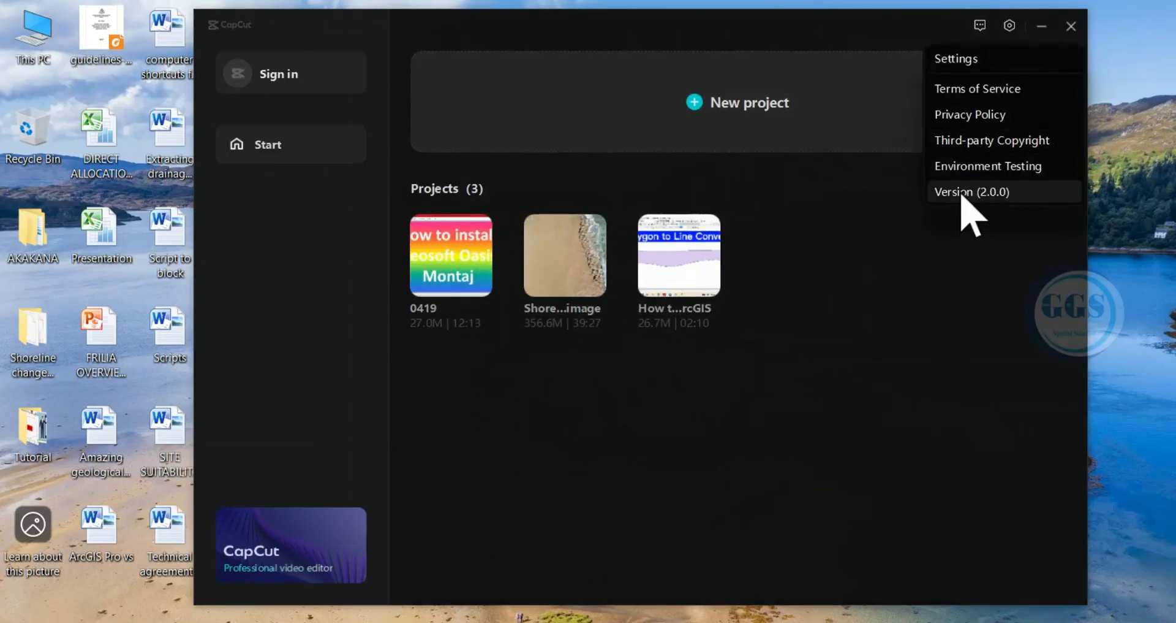
pyautogui.click(971, 192)
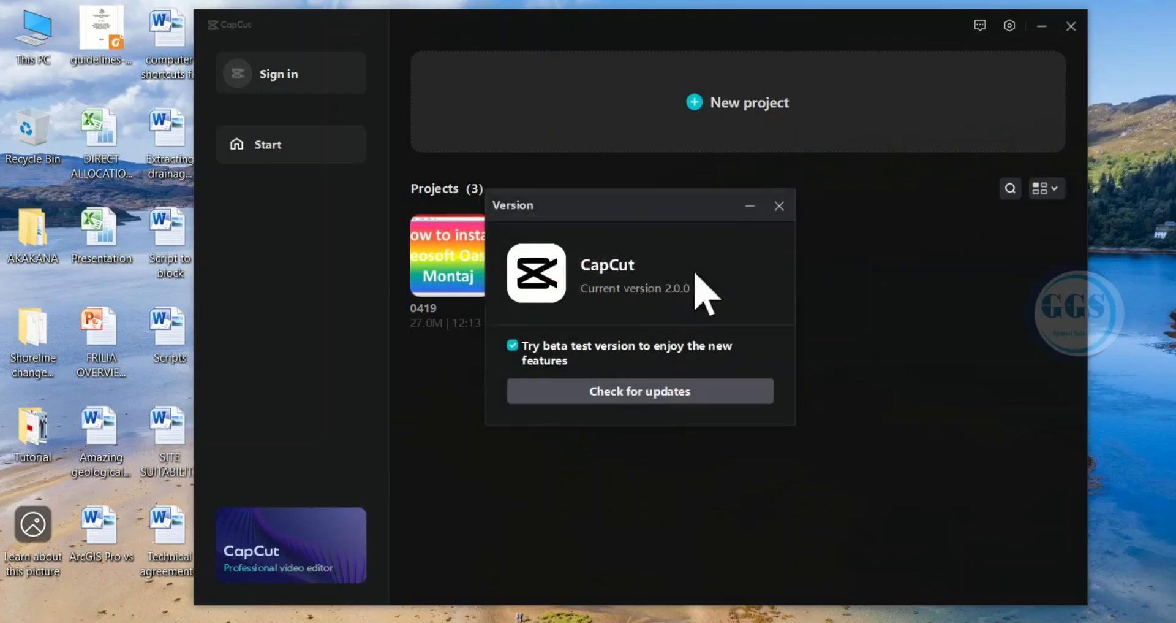
pyautogui.moveTo(683, 319)
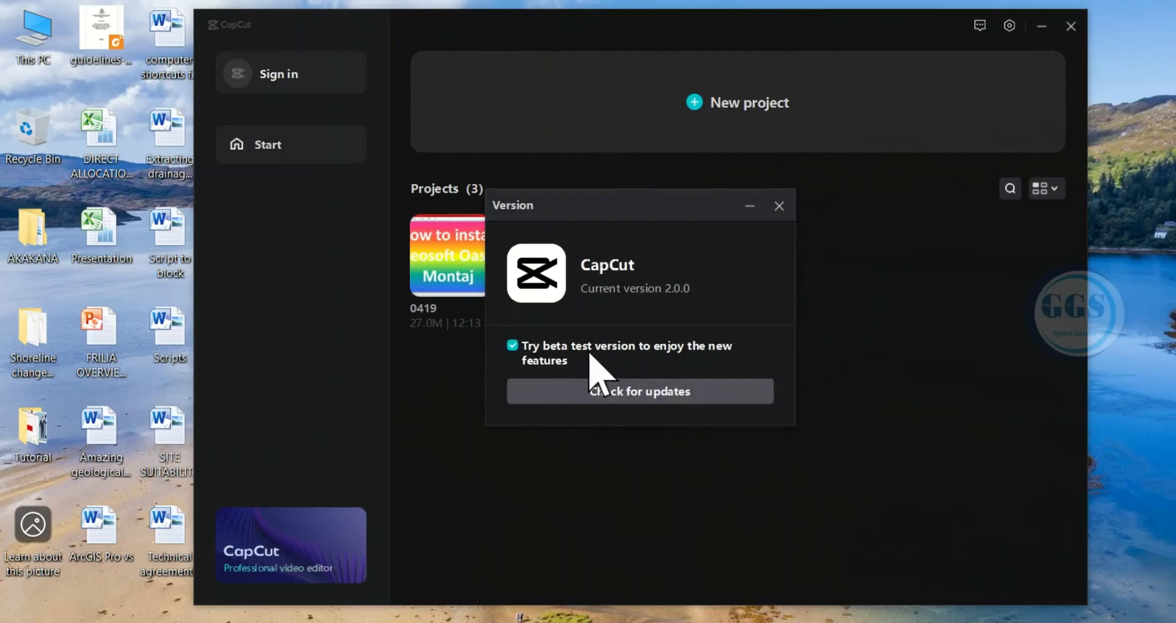
pyautogui.moveTo(574, 405)
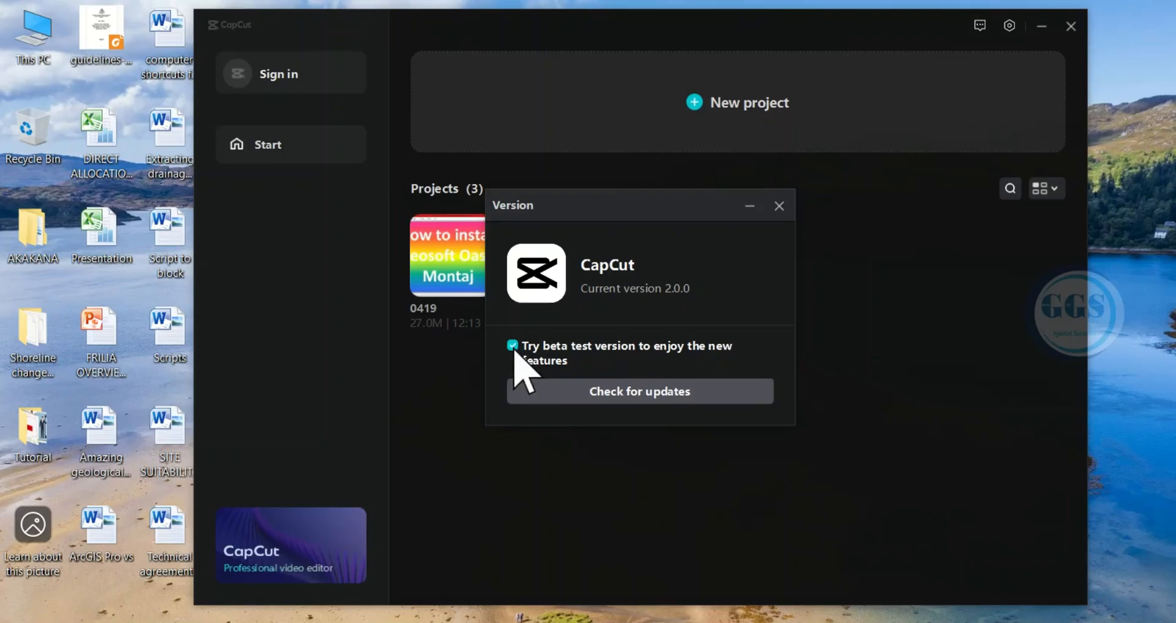
pyautogui.click(512, 344)
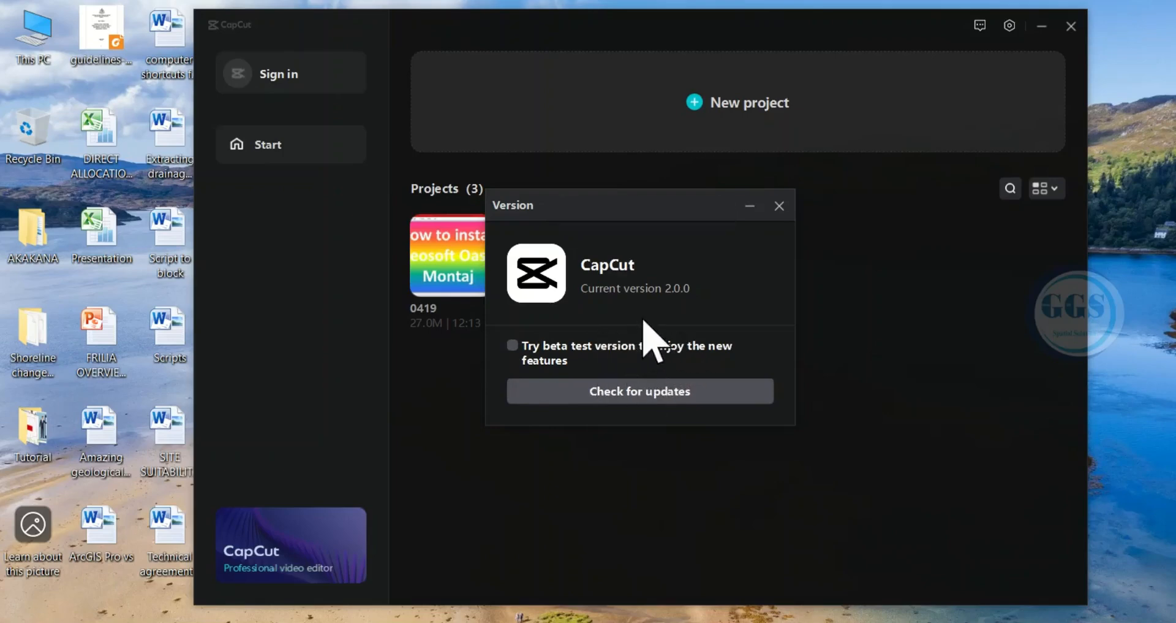
pyautogui.moveTo(667, 330)
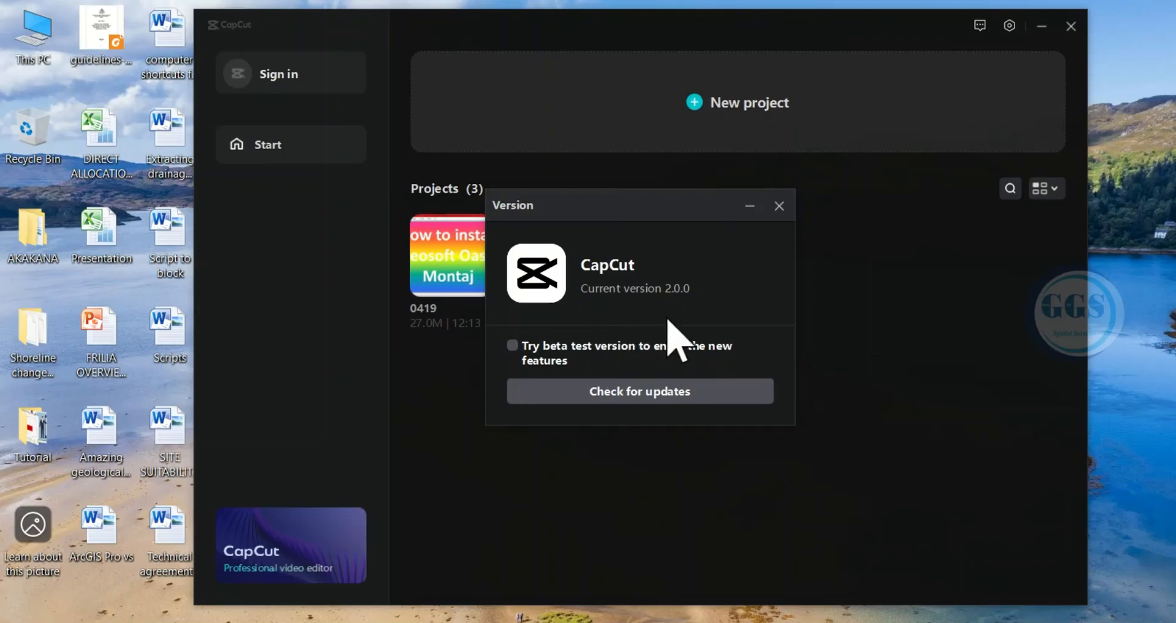
pyautogui.moveTo(659, 353)
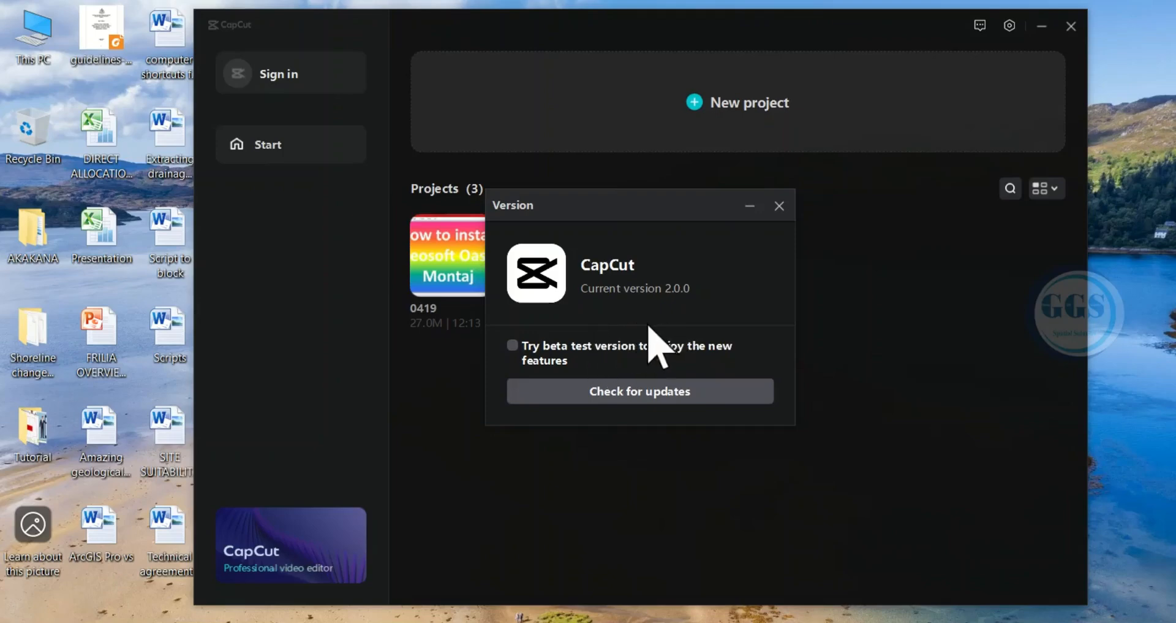
pyautogui.moveTo(778, 205)
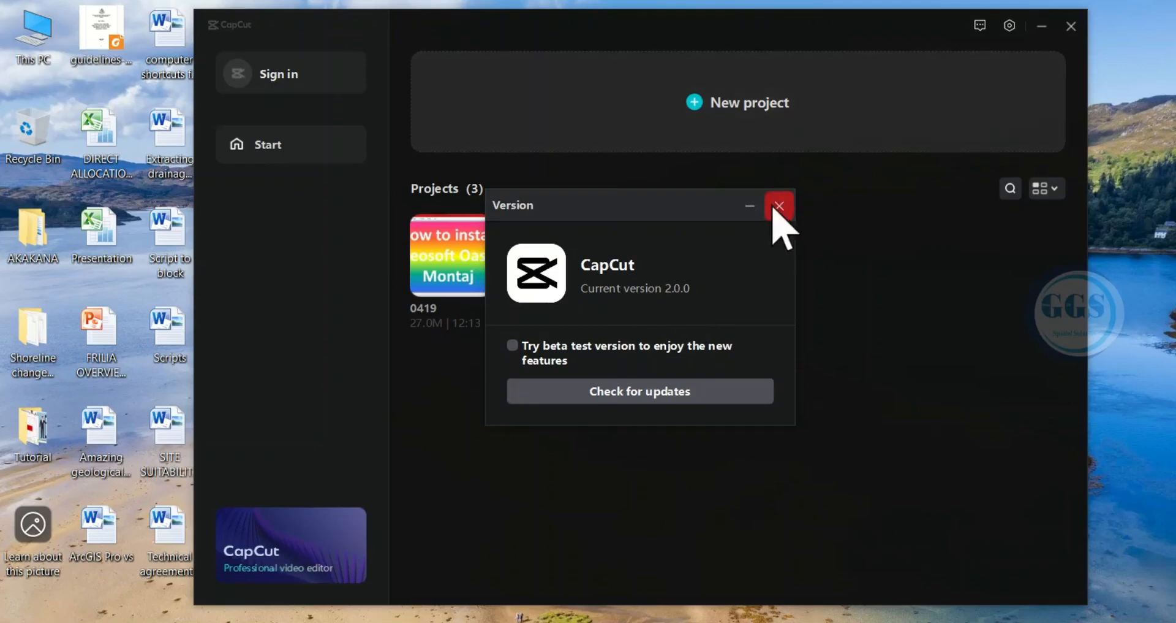
pyautogui.click(778, 205)
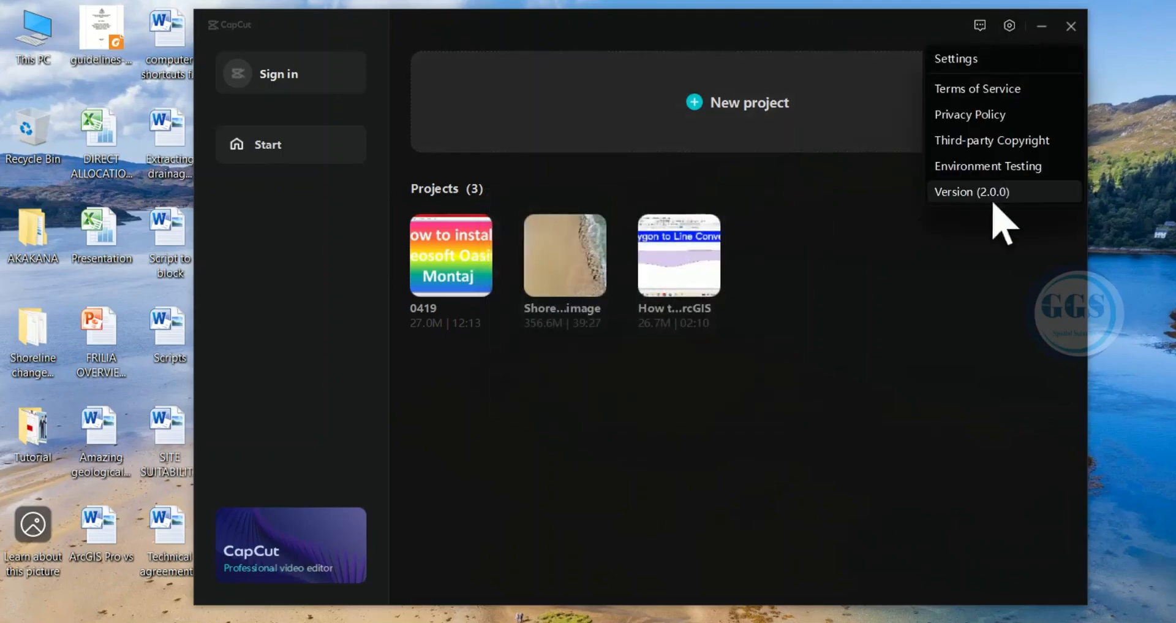
pyautogui.click(971, 191)
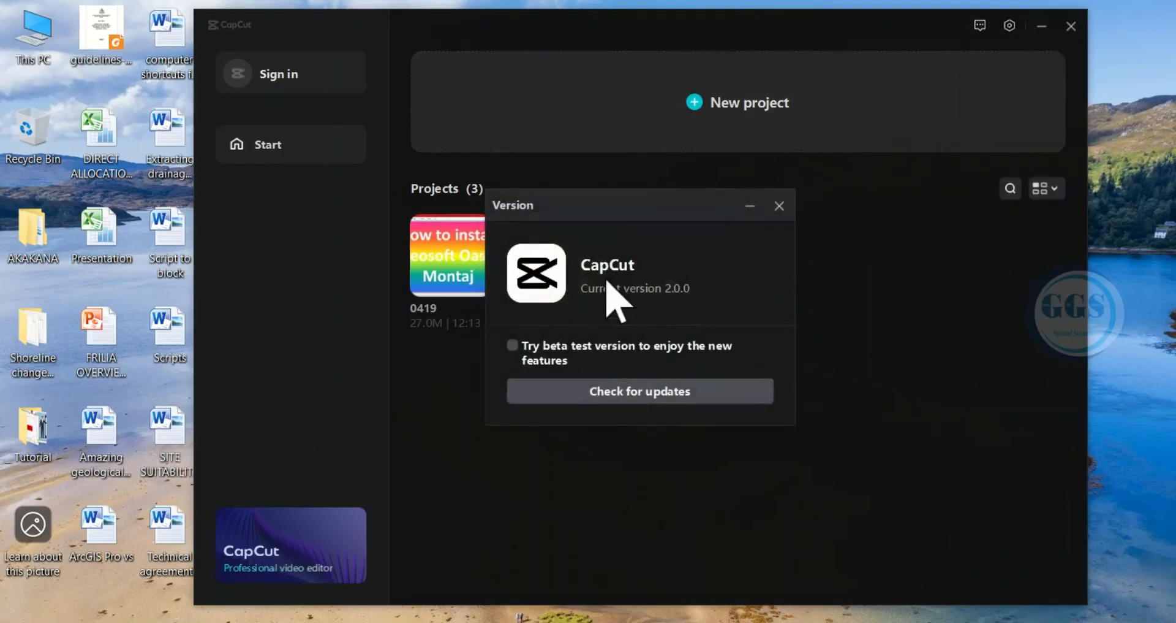
pyautogui.moveTo(581, 368)
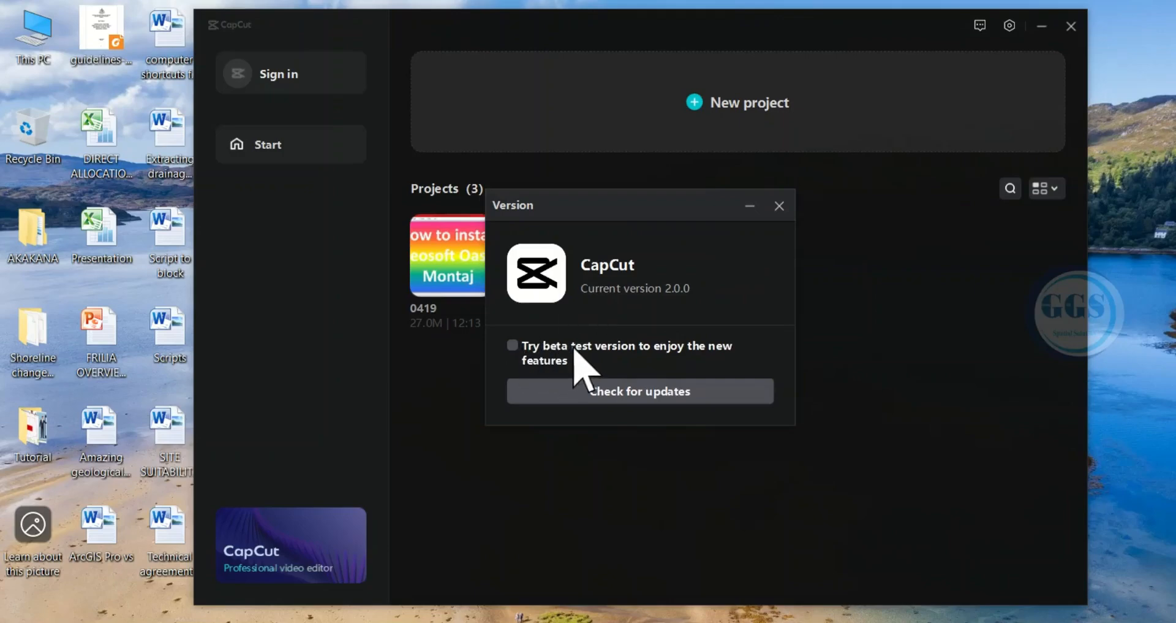
pyautogui.moveTo(525, 368)
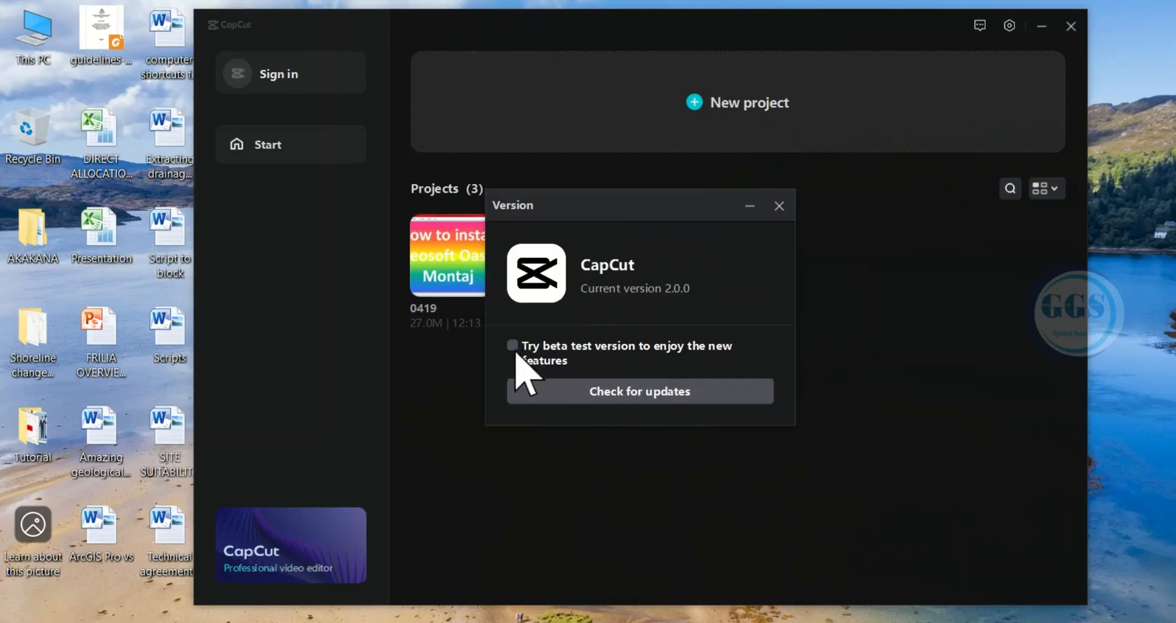
pyautogui.moveTo(787, 255)
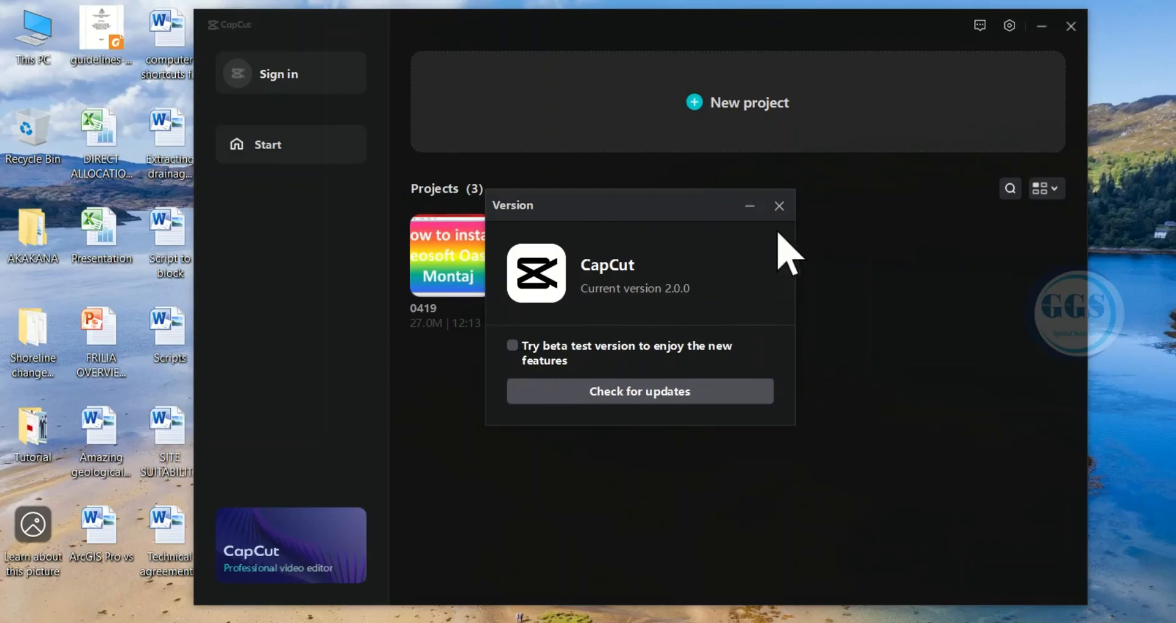
pyautogui.moveTo(778, 206)
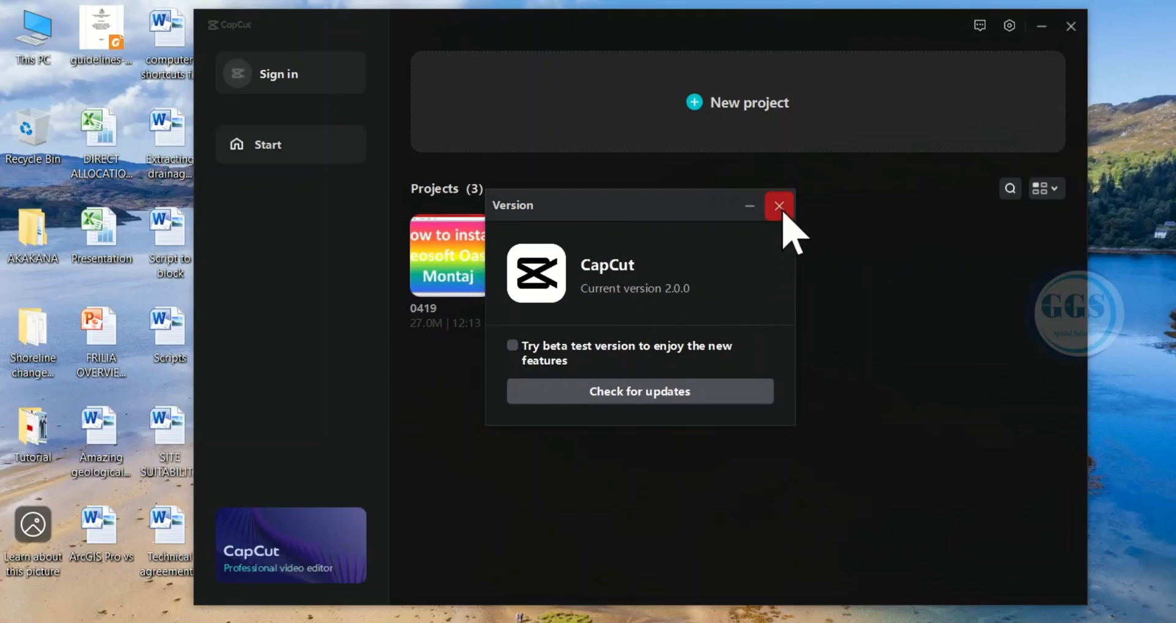